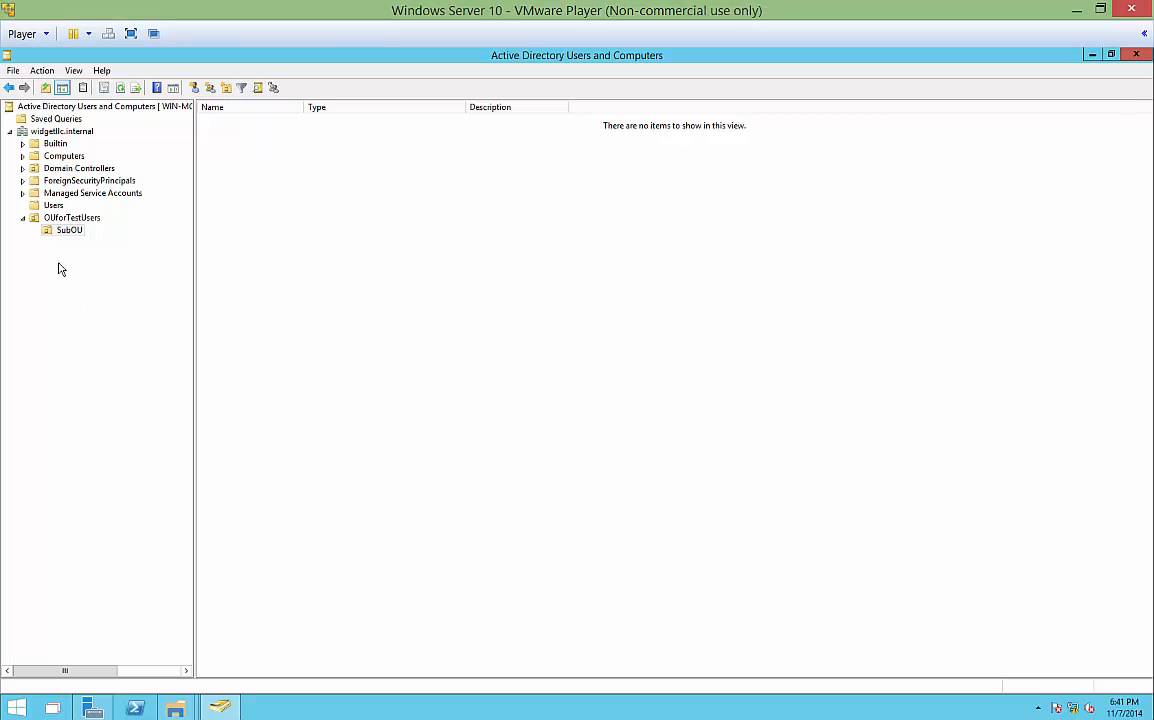
mouse_move(80, 165)
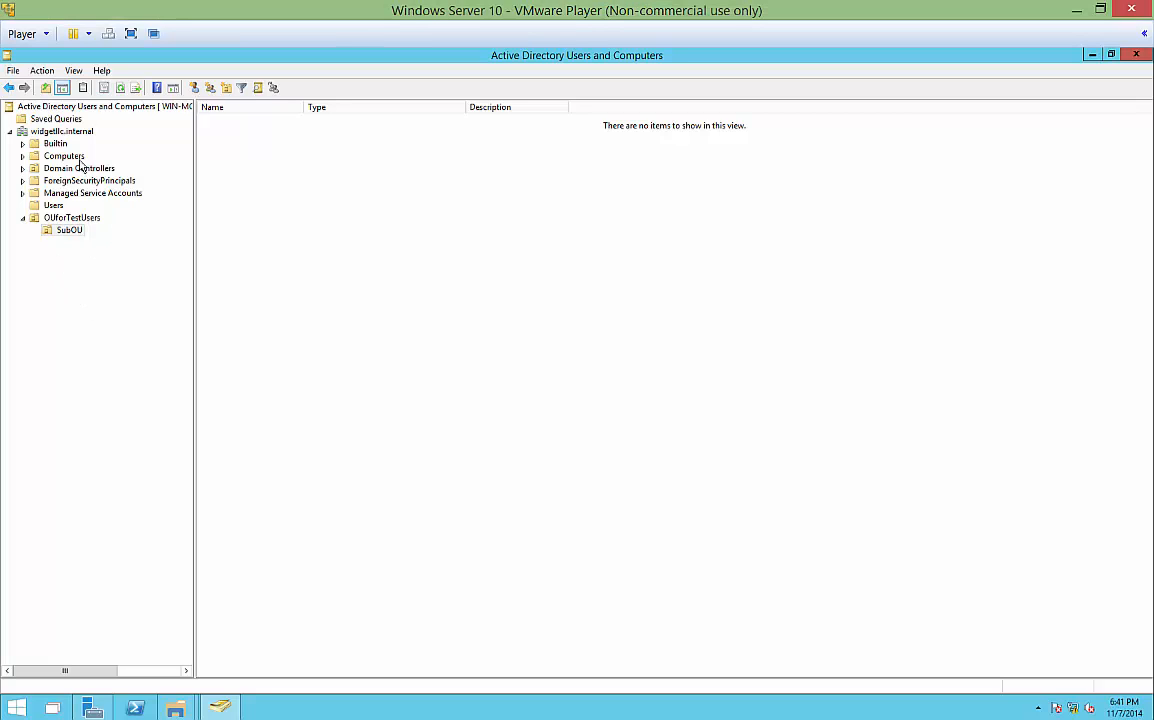
mouse_move(132, 198)
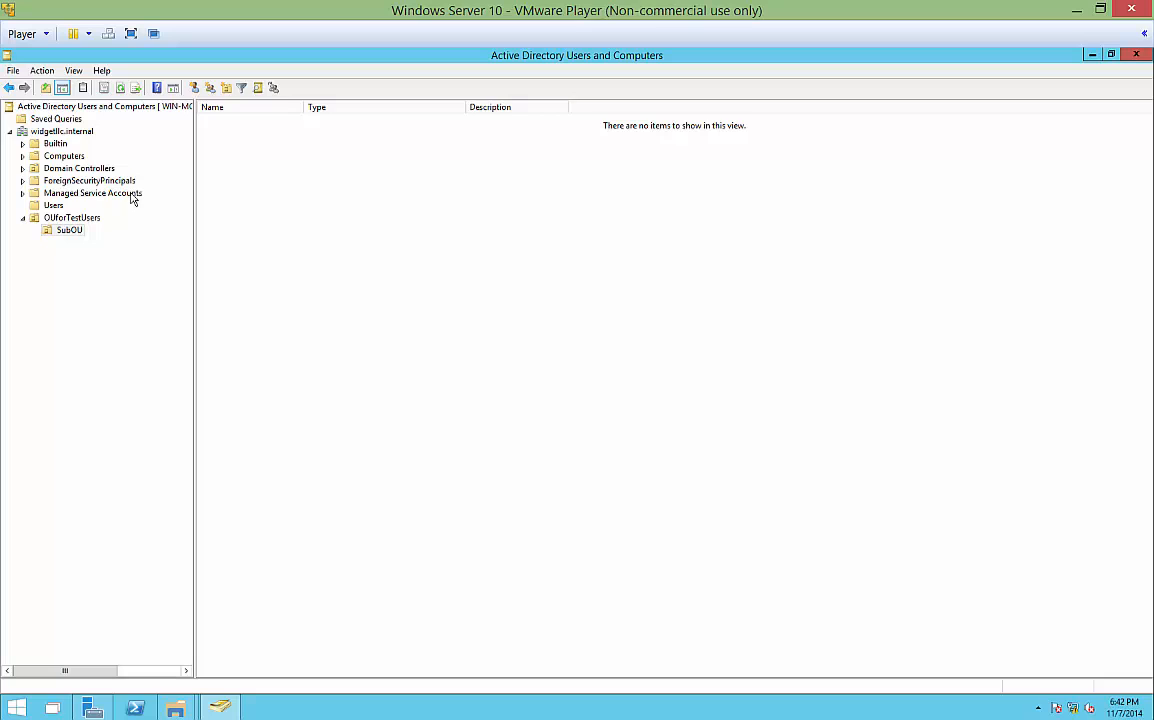
mouse_move(140, 205)
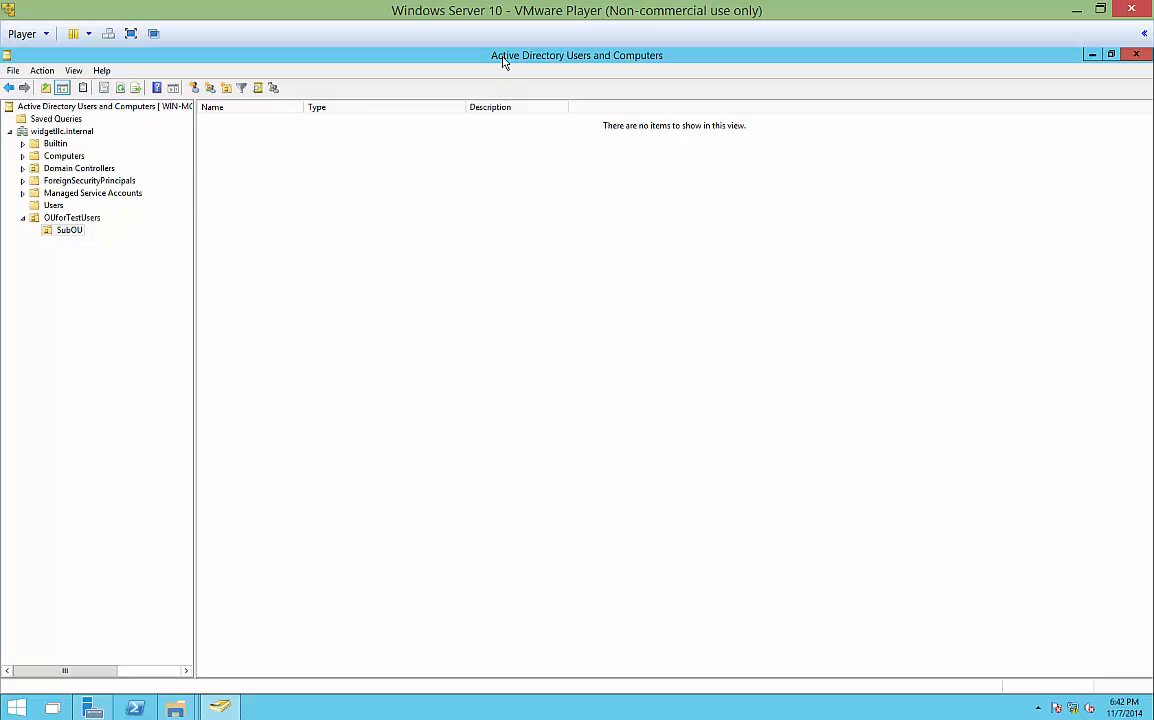
Try deleting SubOU, confirm, and dismiss the deletion failure message.
left_click(69, 230)
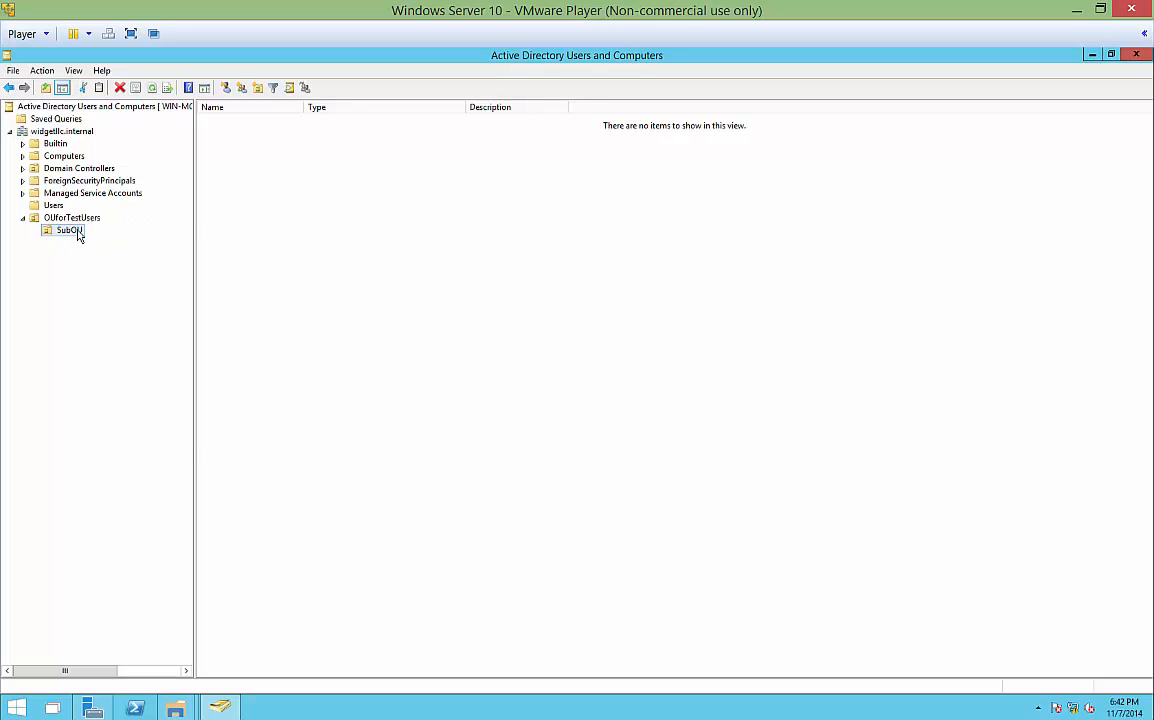
right_click(65, 230)
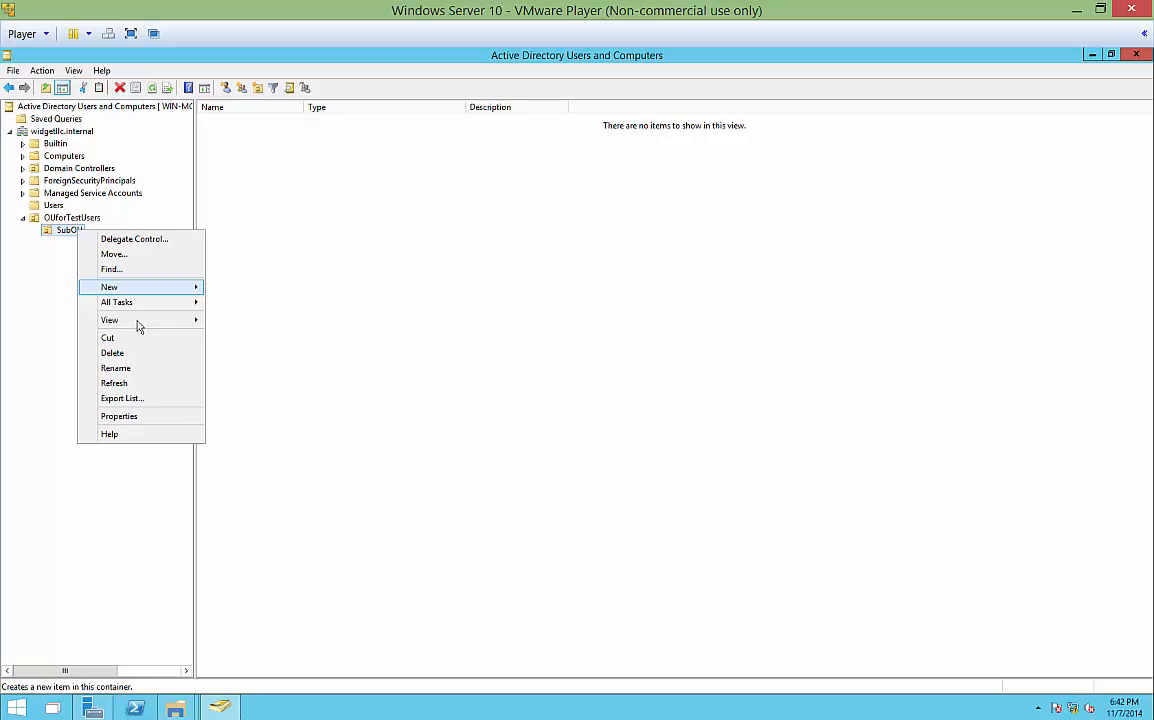
left_click(112, 352)
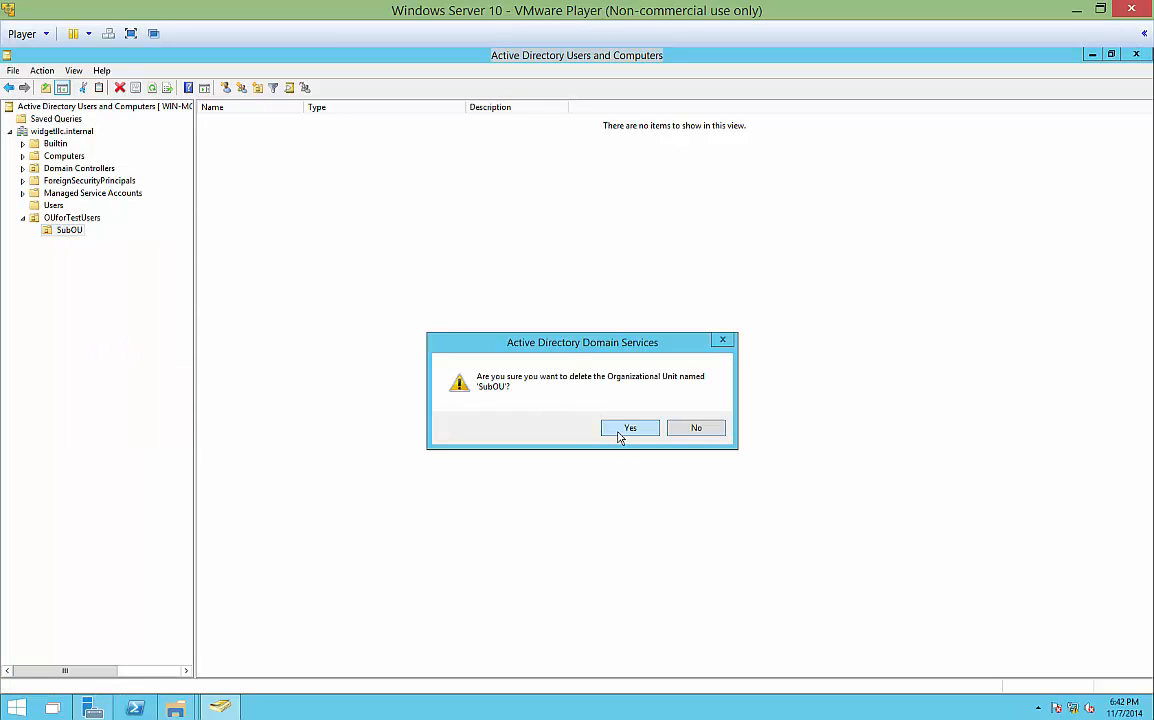
left_click(630, 428)
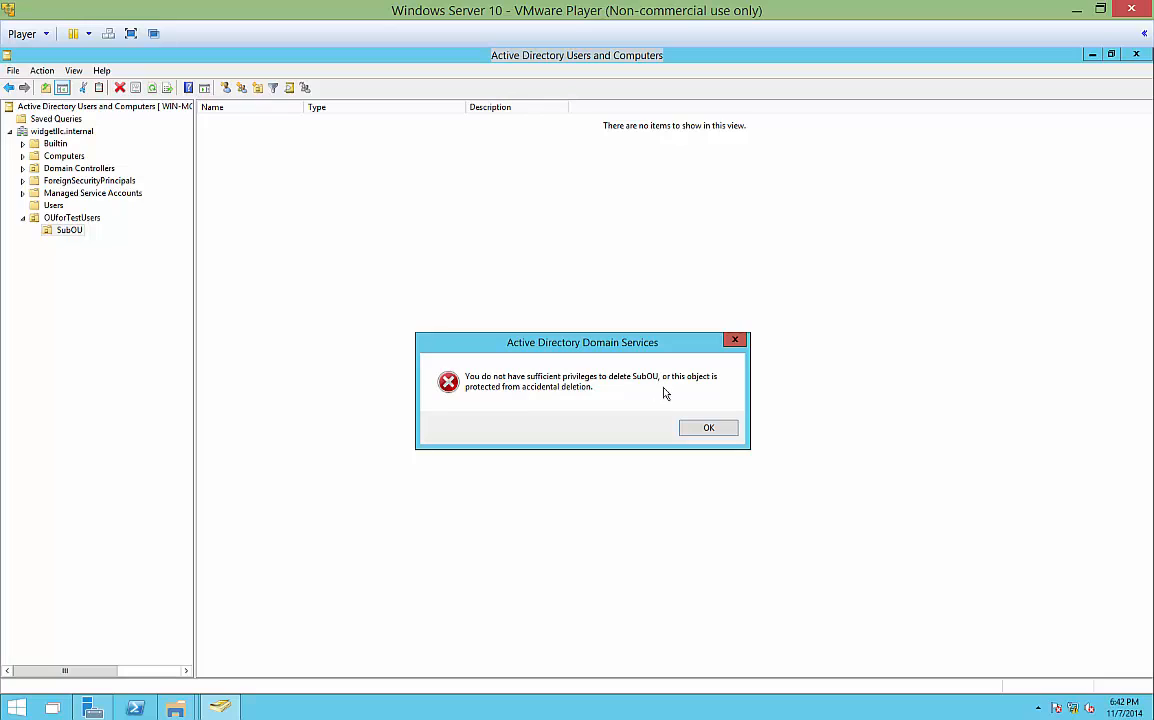
mouse_move(732, 387)
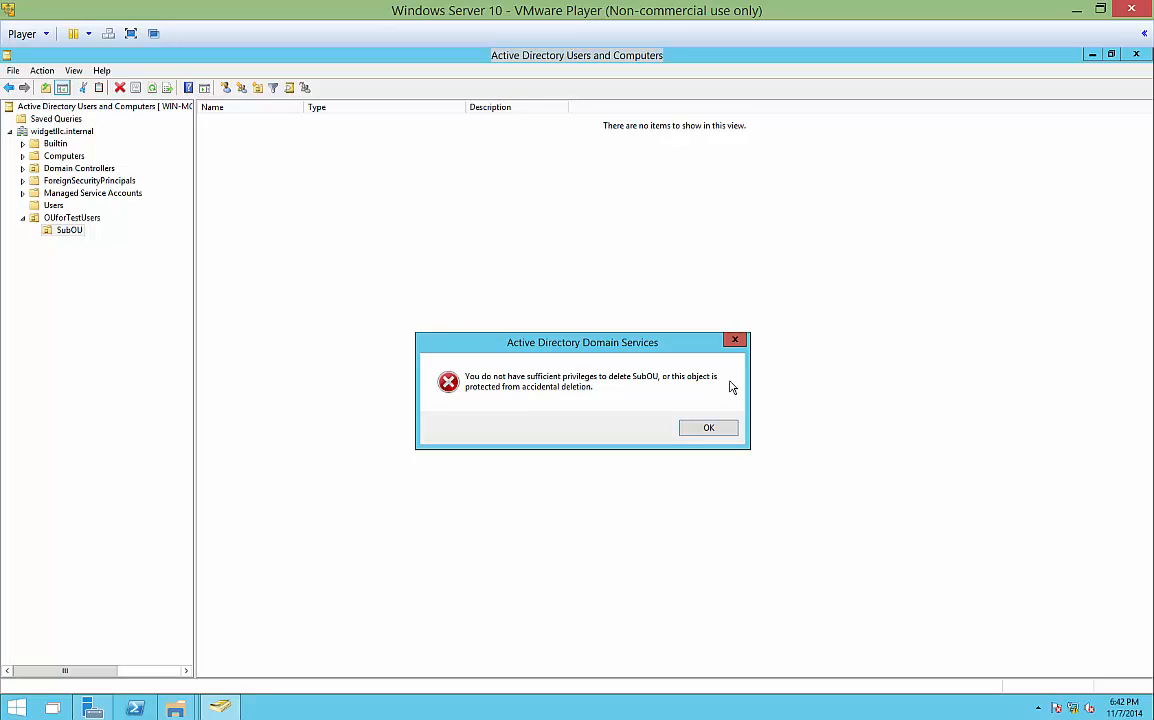
left_click(708, 427)
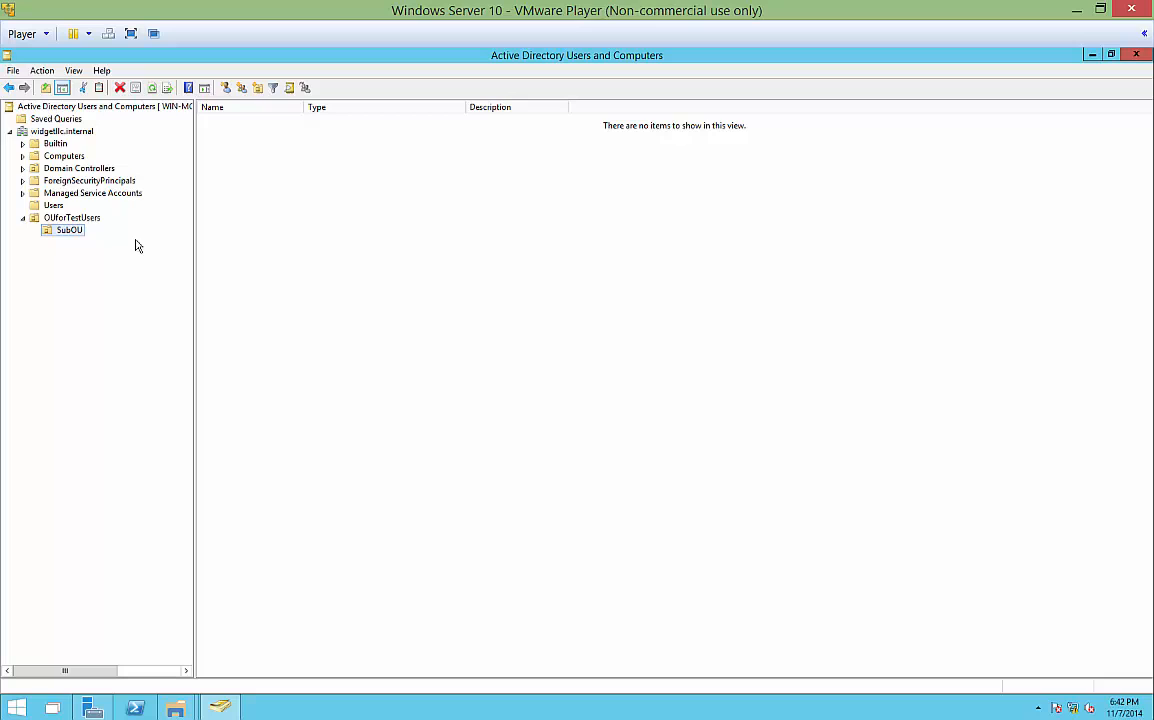
Open SubOU's properties and browse the Managed By, COM+ and General tabs.
right_click(69, 230)
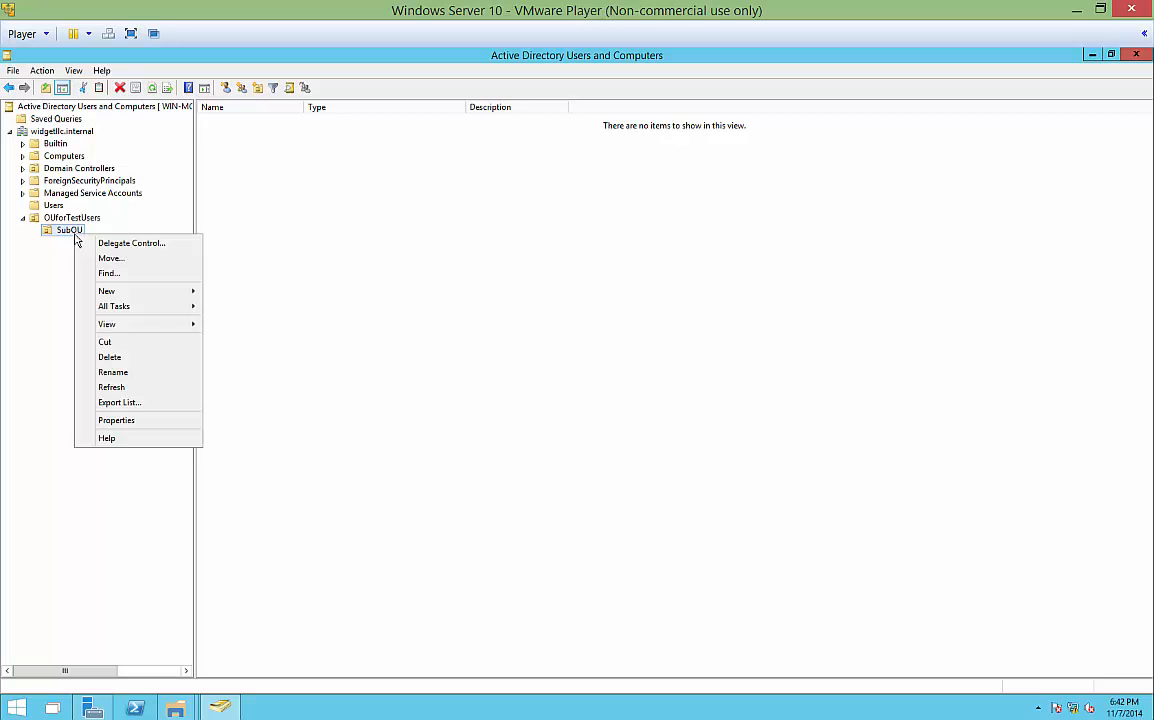
mouse_move(139, 420)
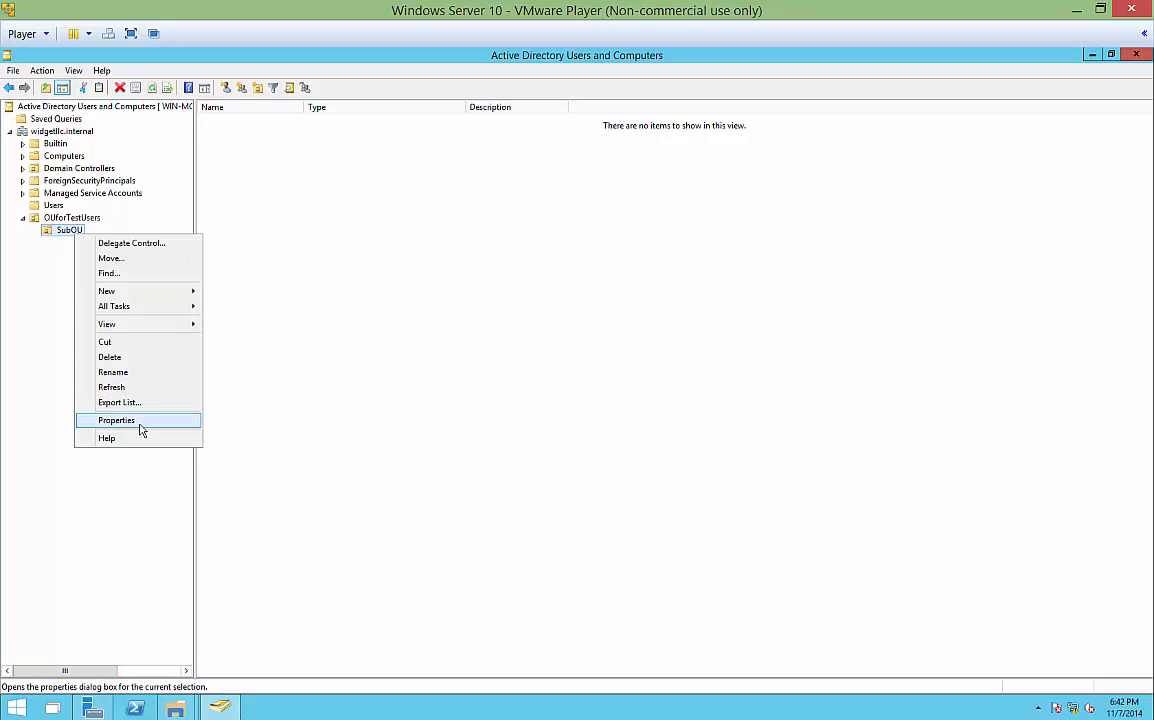
left_click(116, 420)
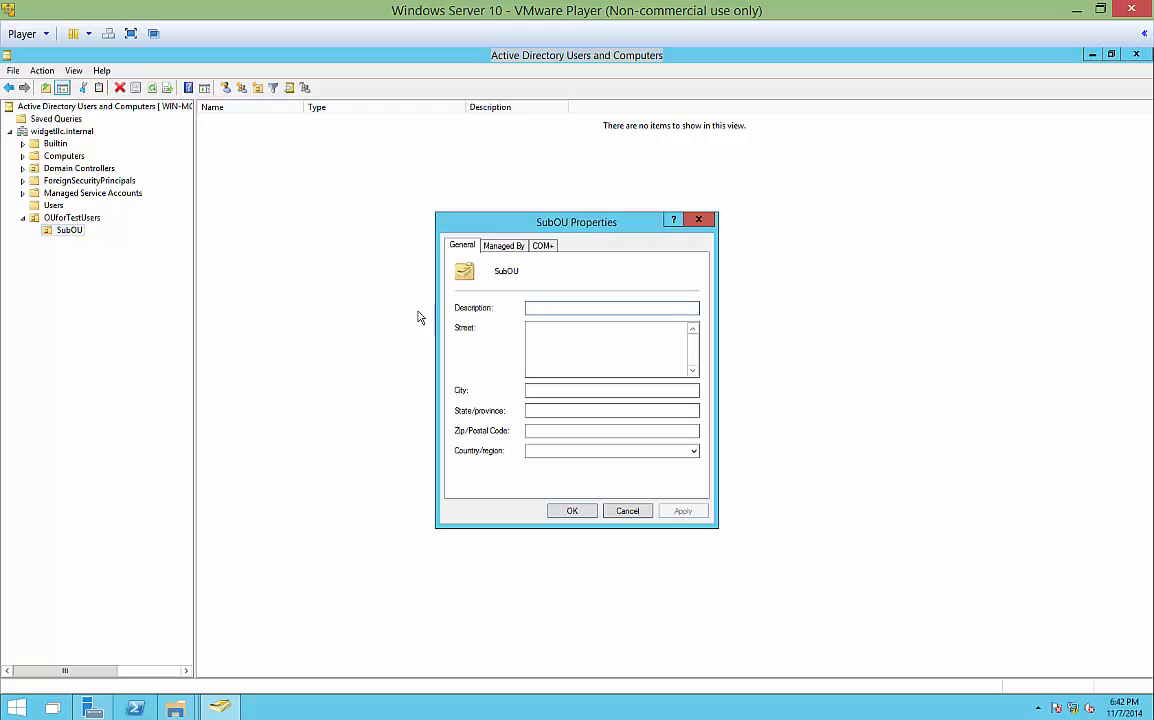
left_click(503, 245)
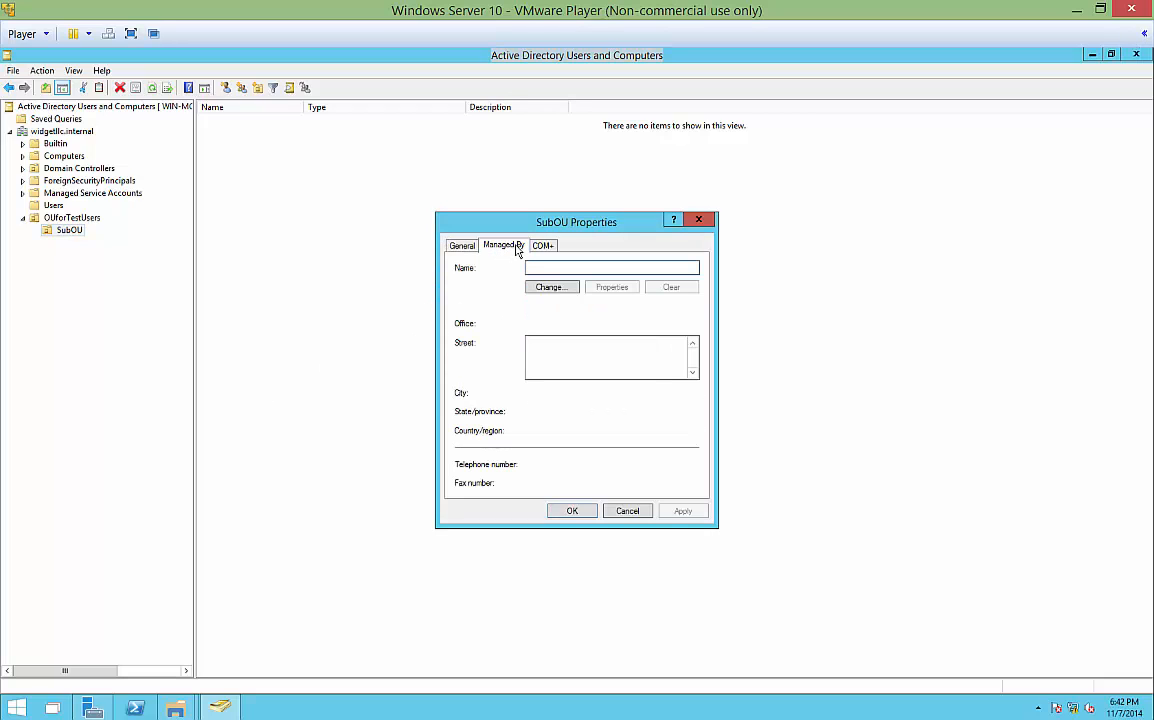
left_click(543, 245)
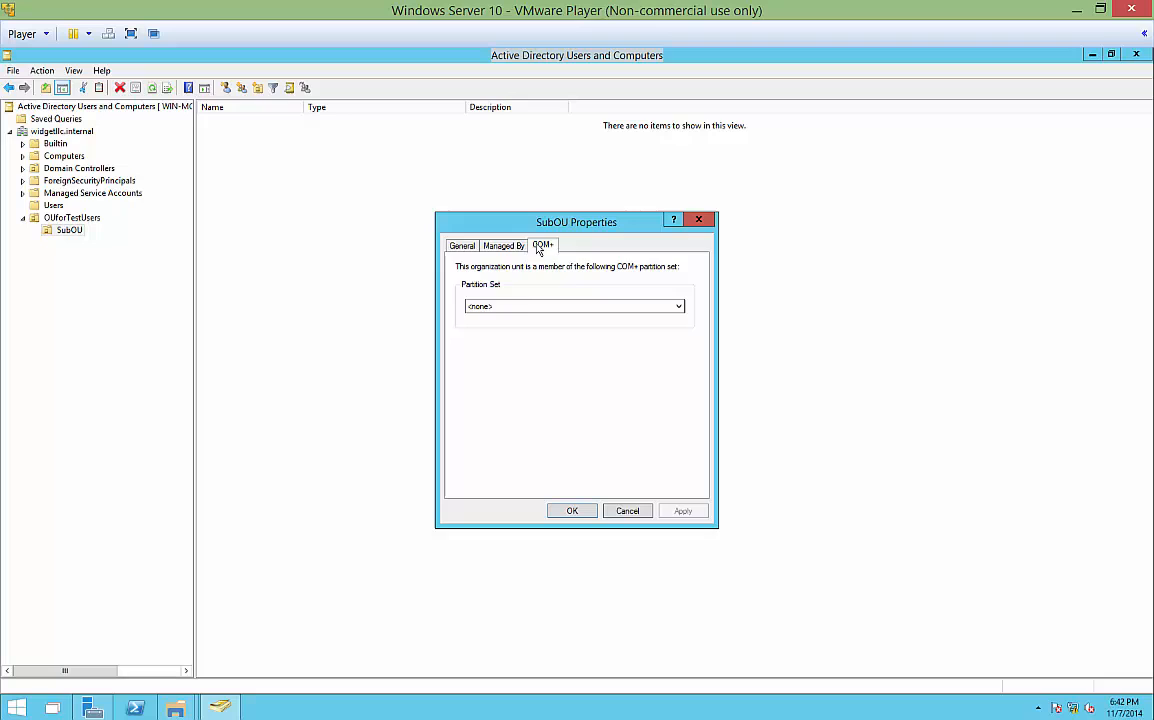
left_click(462, 245)
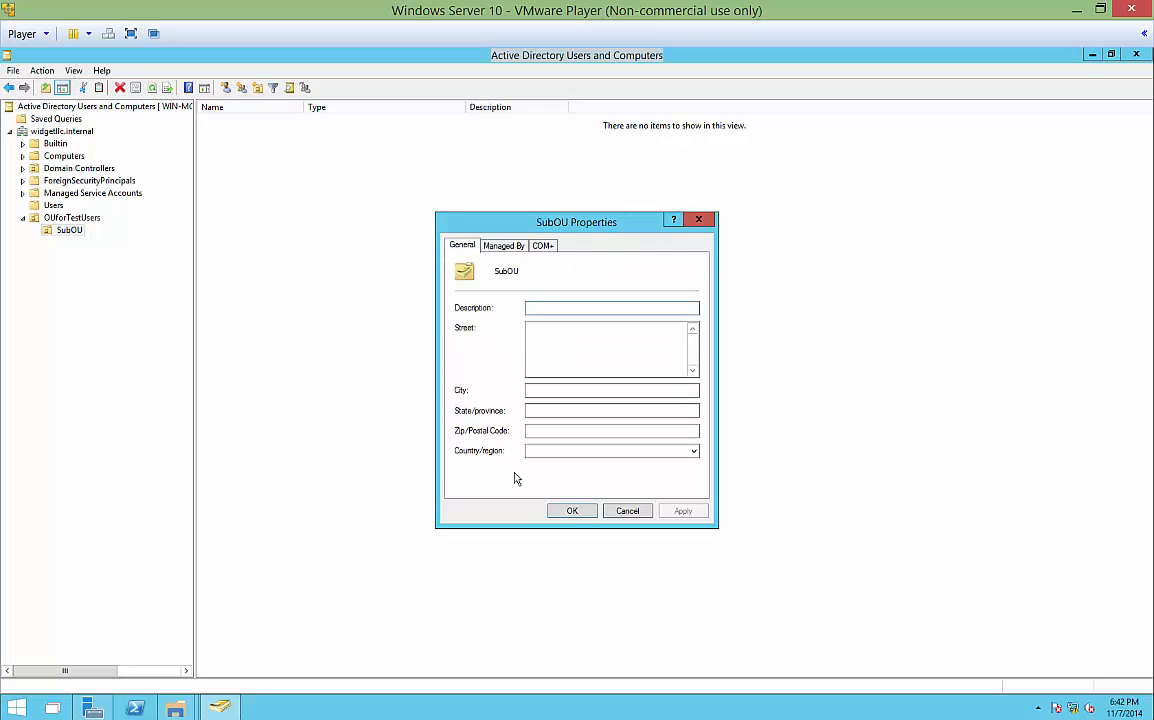
Close SubOU's properties and enable Advanced Features from the View menu.
left_click(627, 510)
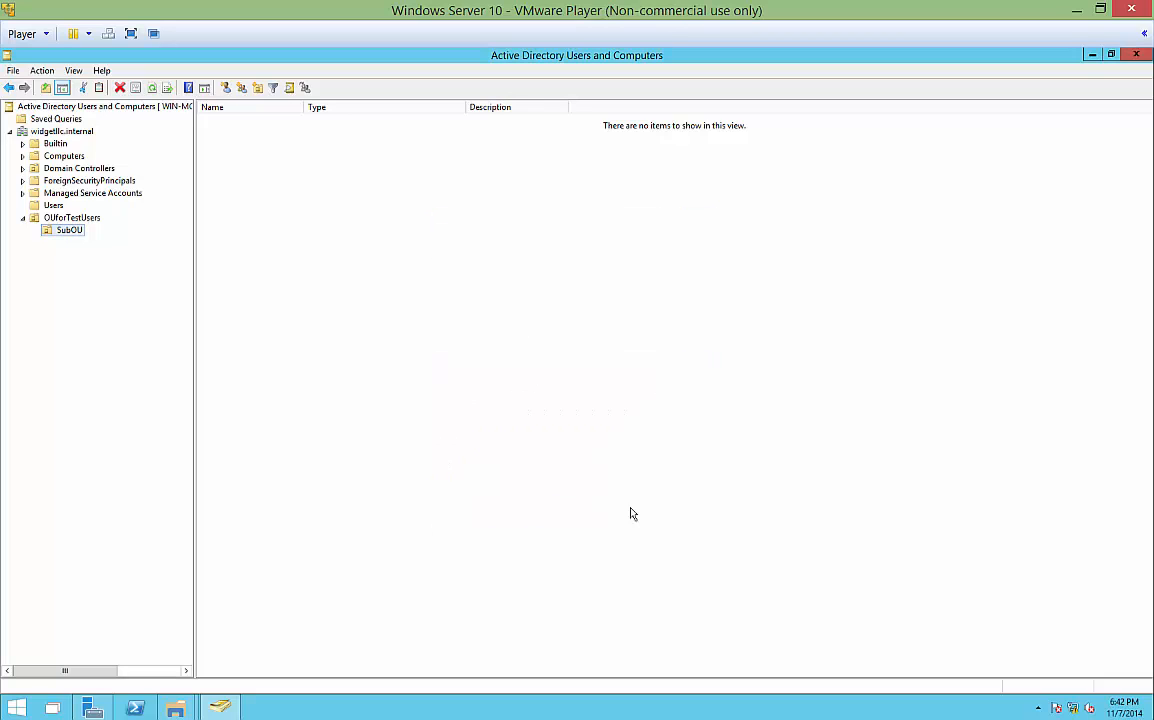
left_click(74, 70)
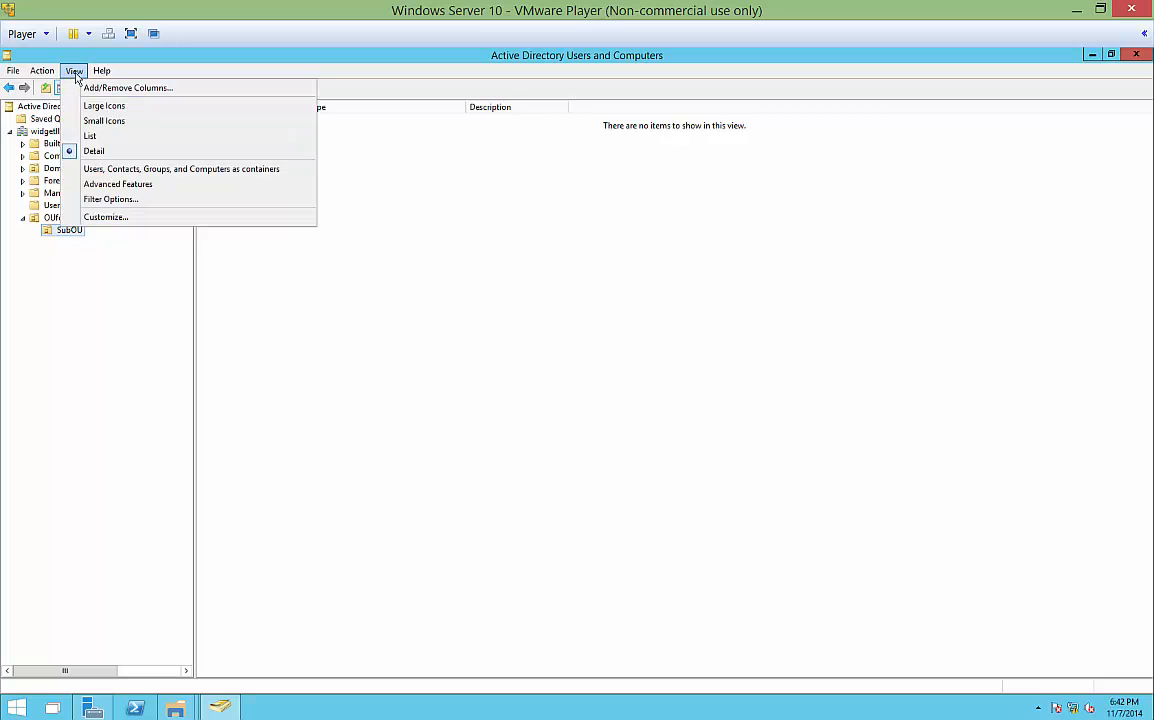
mouse_move(116, 136)
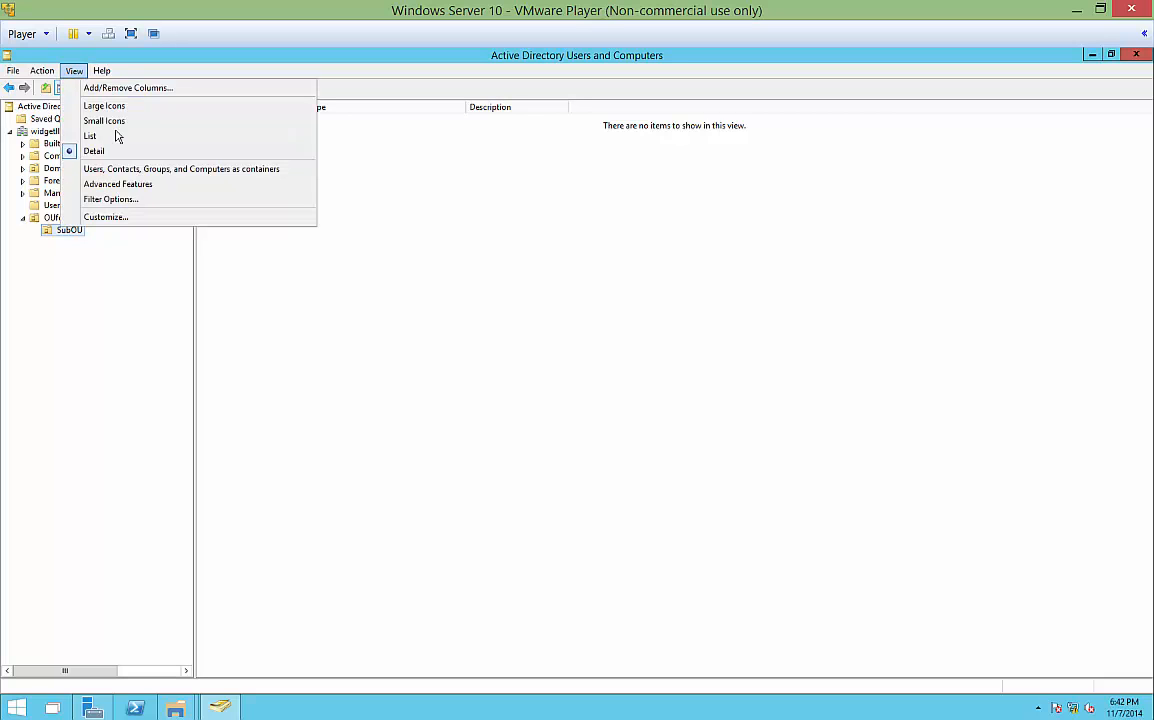
left_click(93, 150)
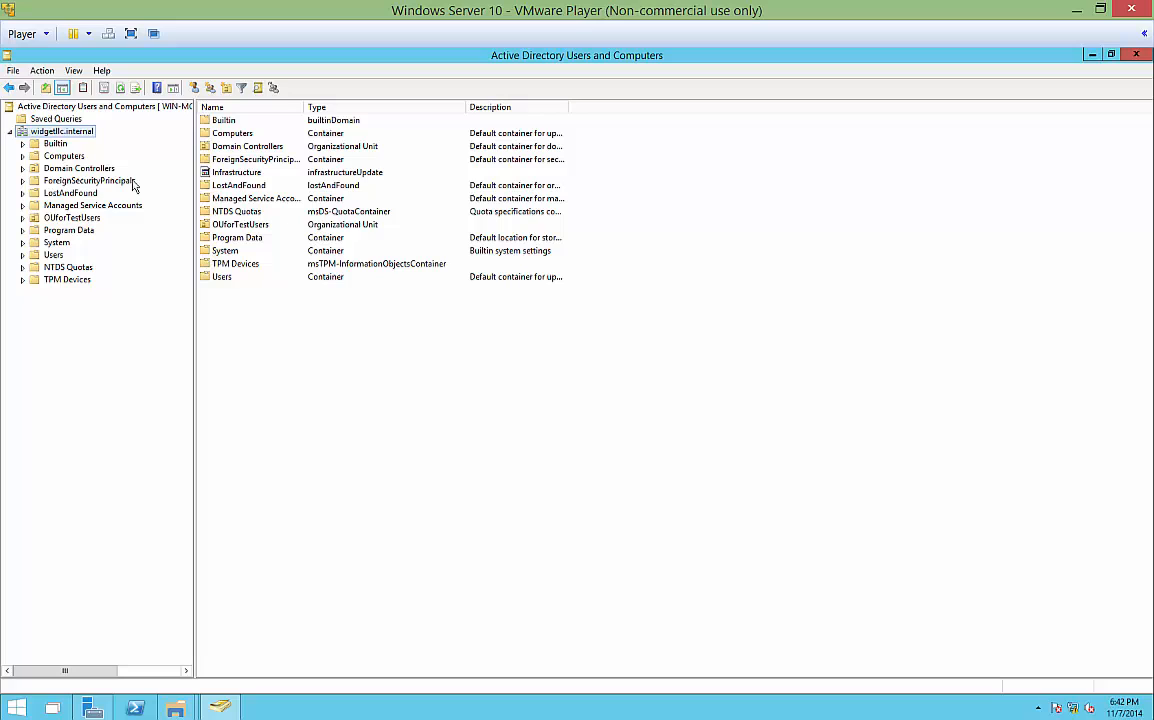
mouse_move(52, 254)
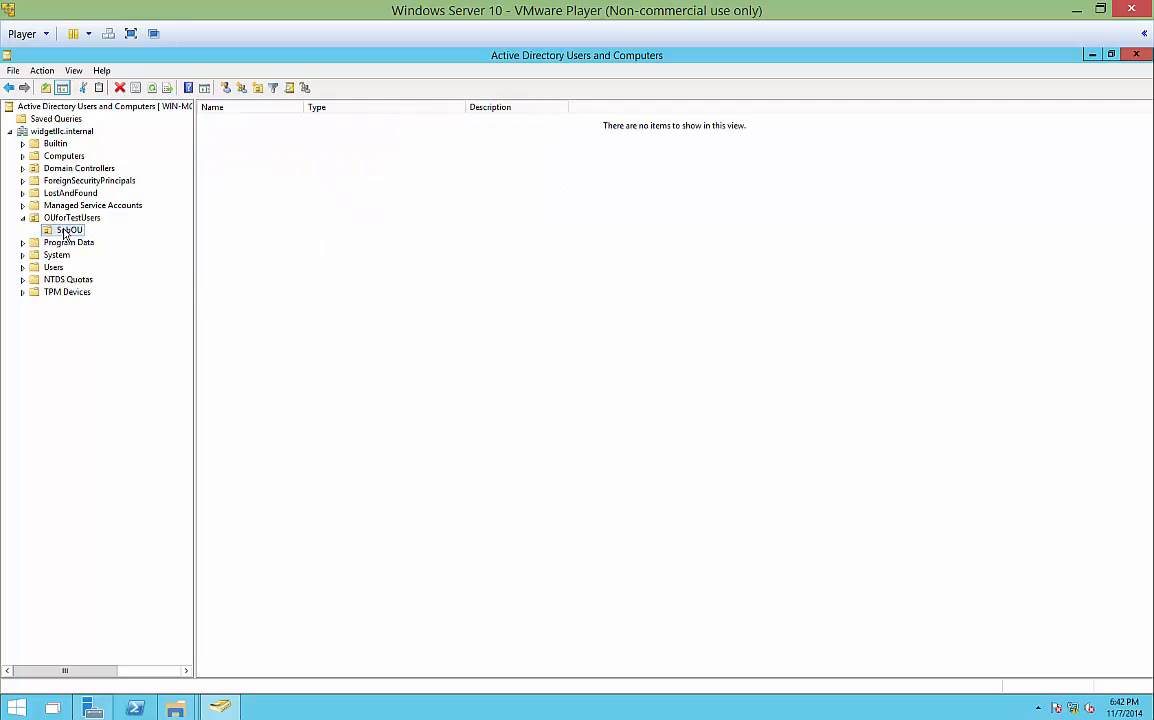
Reopen SubOU's properties and browse the Security, COM+, Attribute Editor and General tabs.
right_click(70, 230)
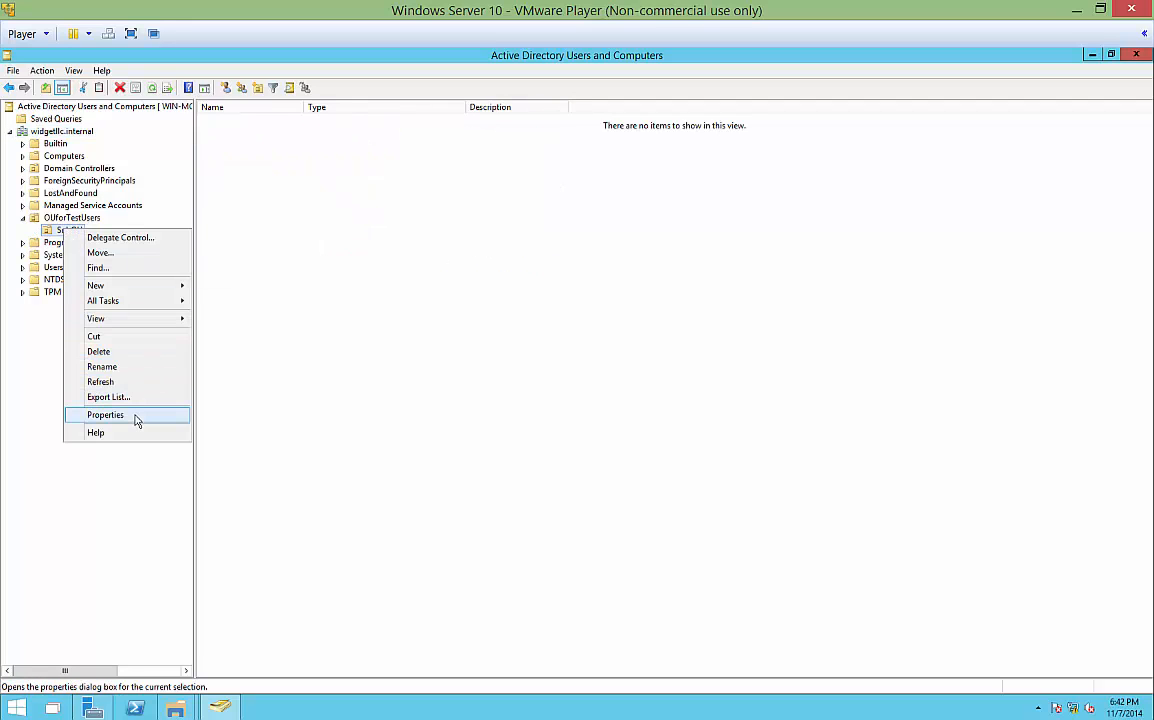
left_click(104, 414)
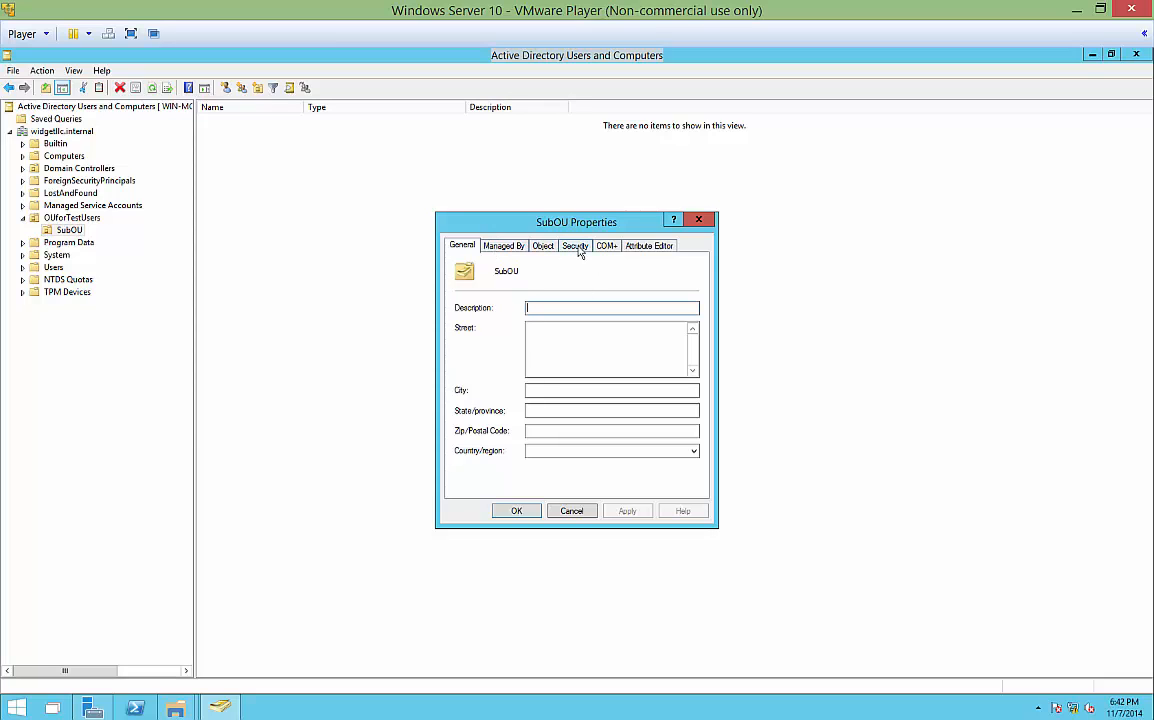
left_click(575, 245)
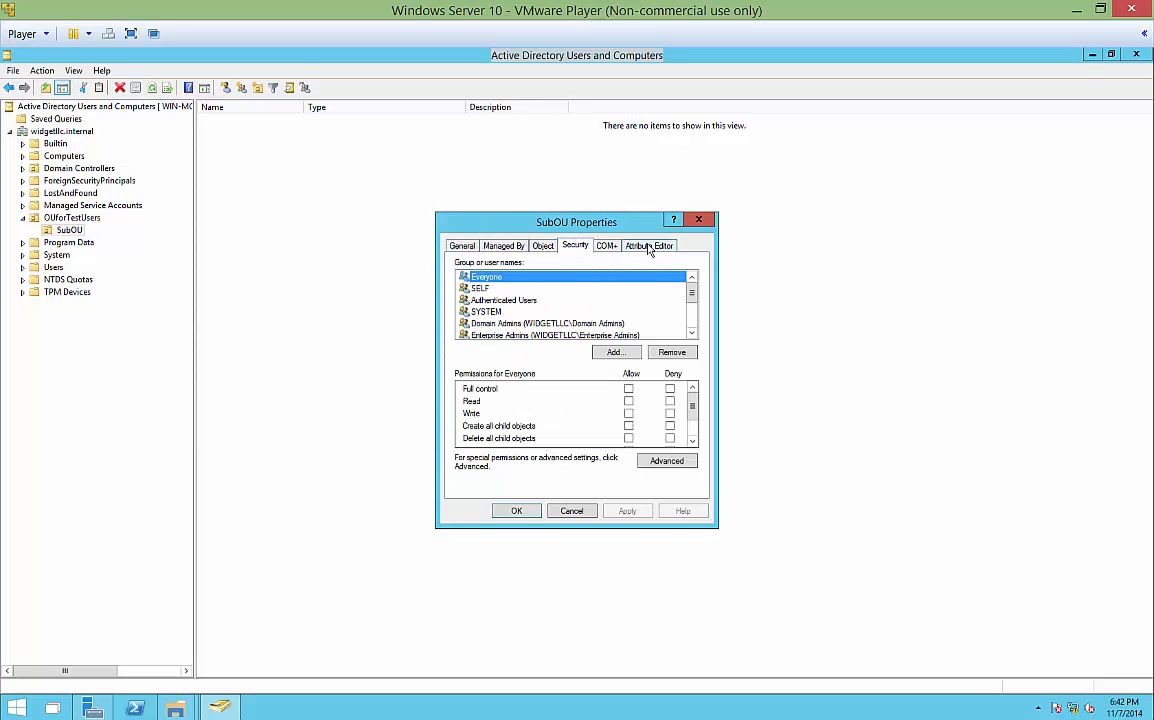
left_click(606, 245)
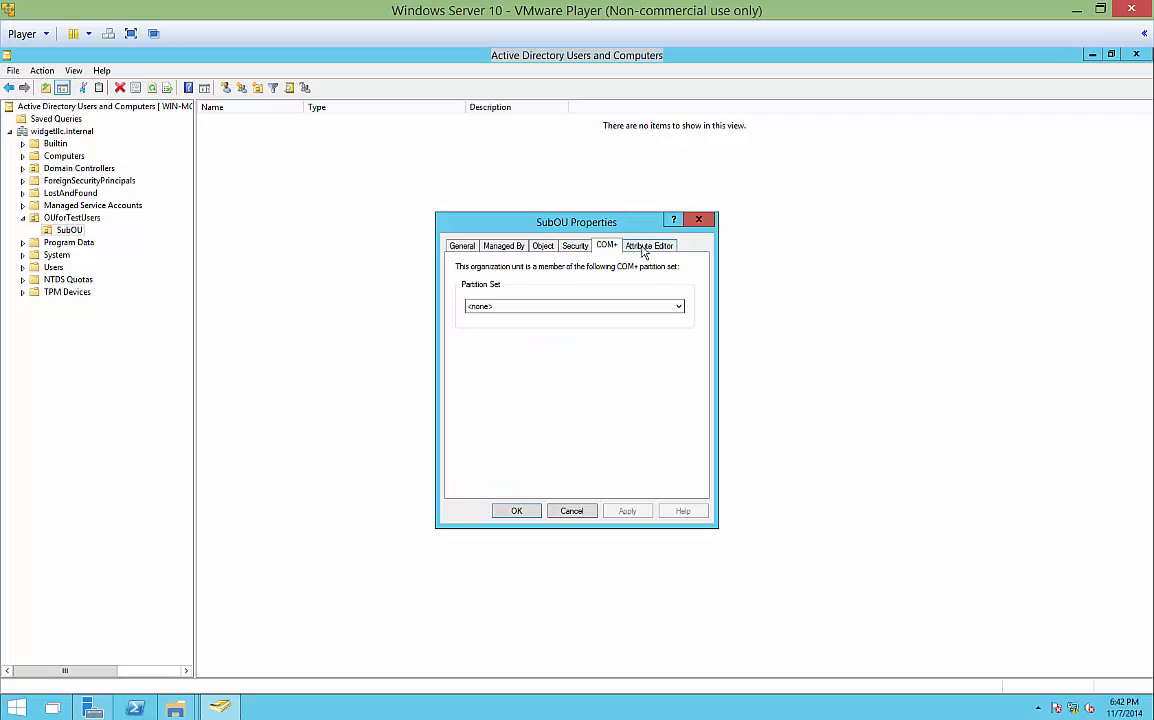
left_click(649, 245)
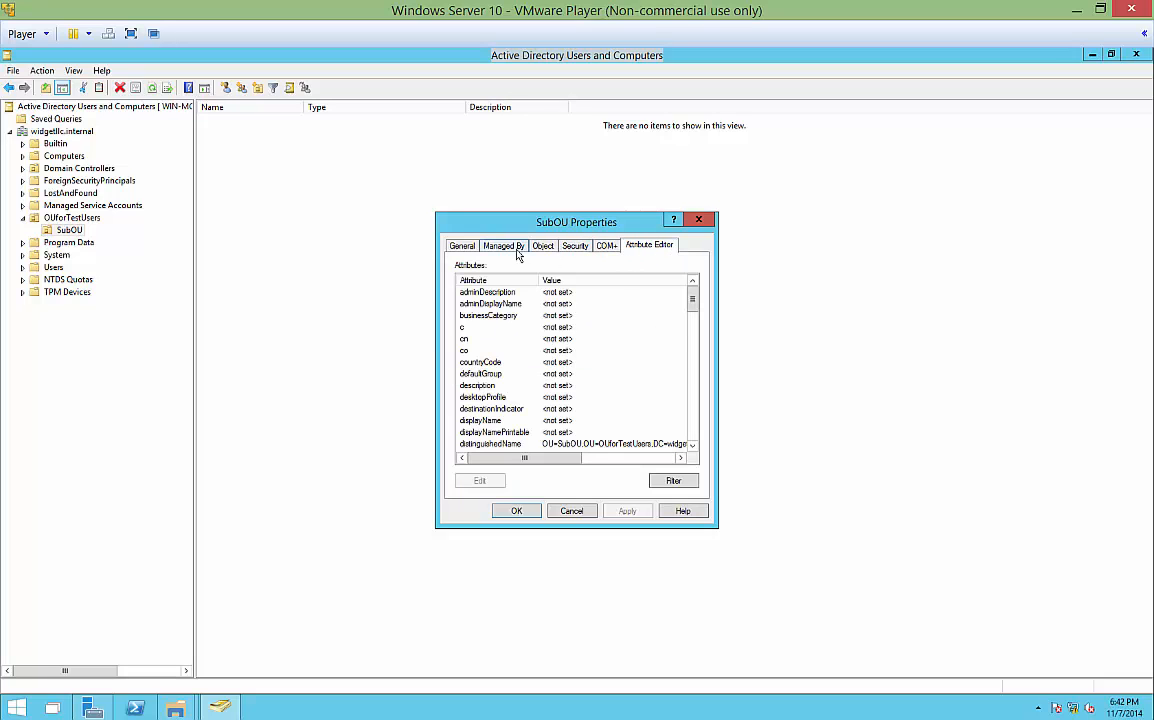
left_click(461, 245)
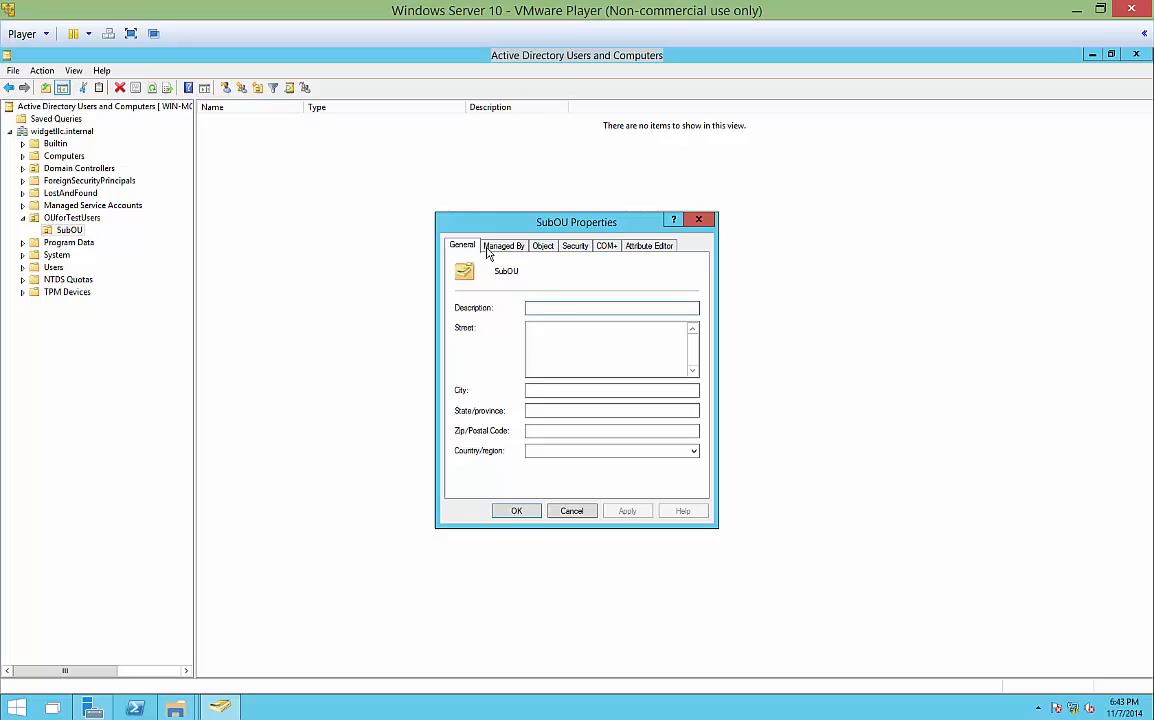
Uncheck 'Protect object from accidental deletion' on SubOU's Object tab, then delete SubOU.
left_click(543, 245)
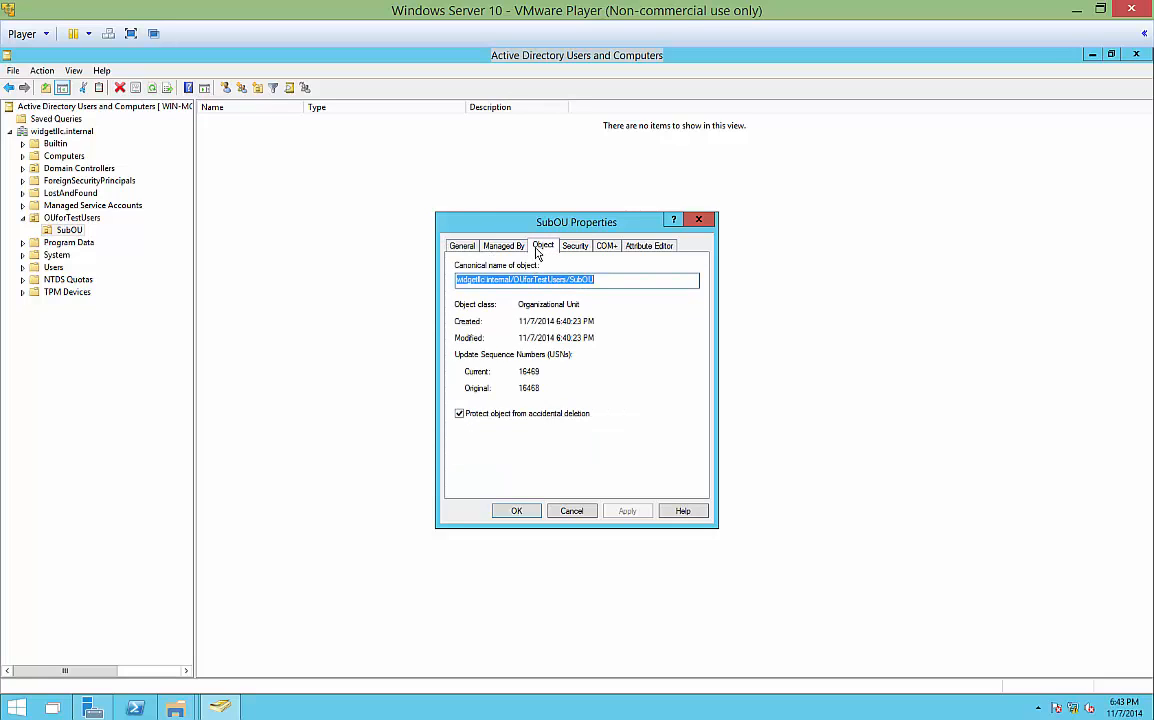
mouse_move(529, 437)
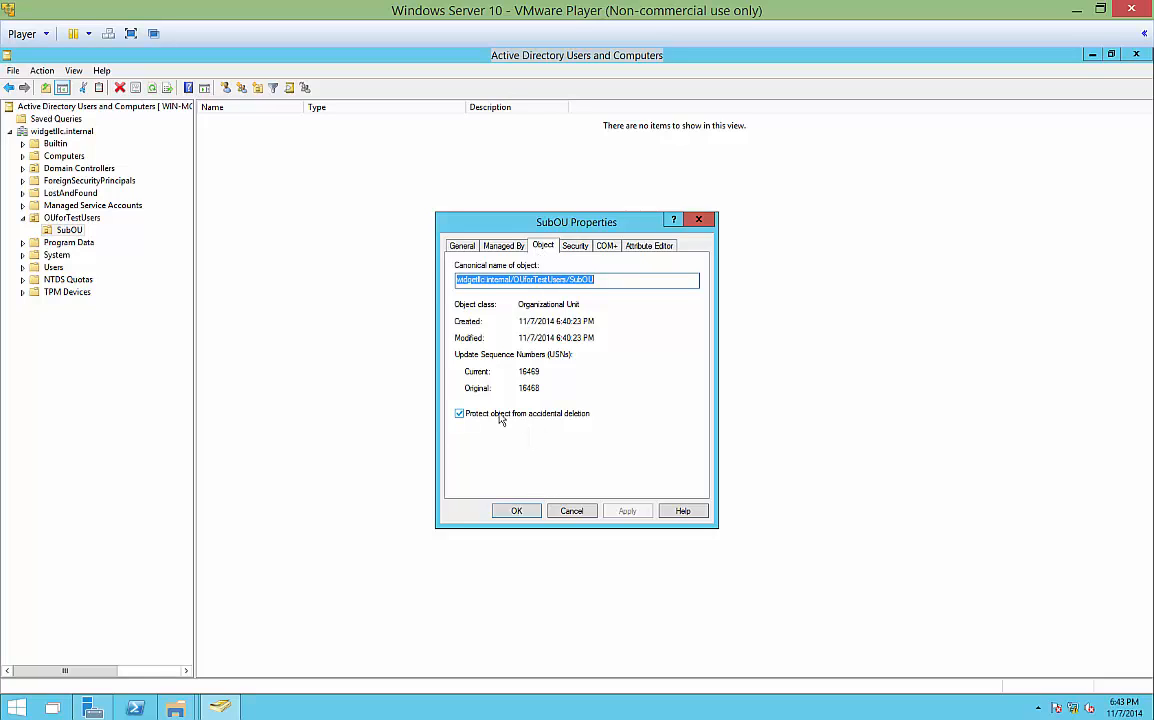
left_click(459, 413)
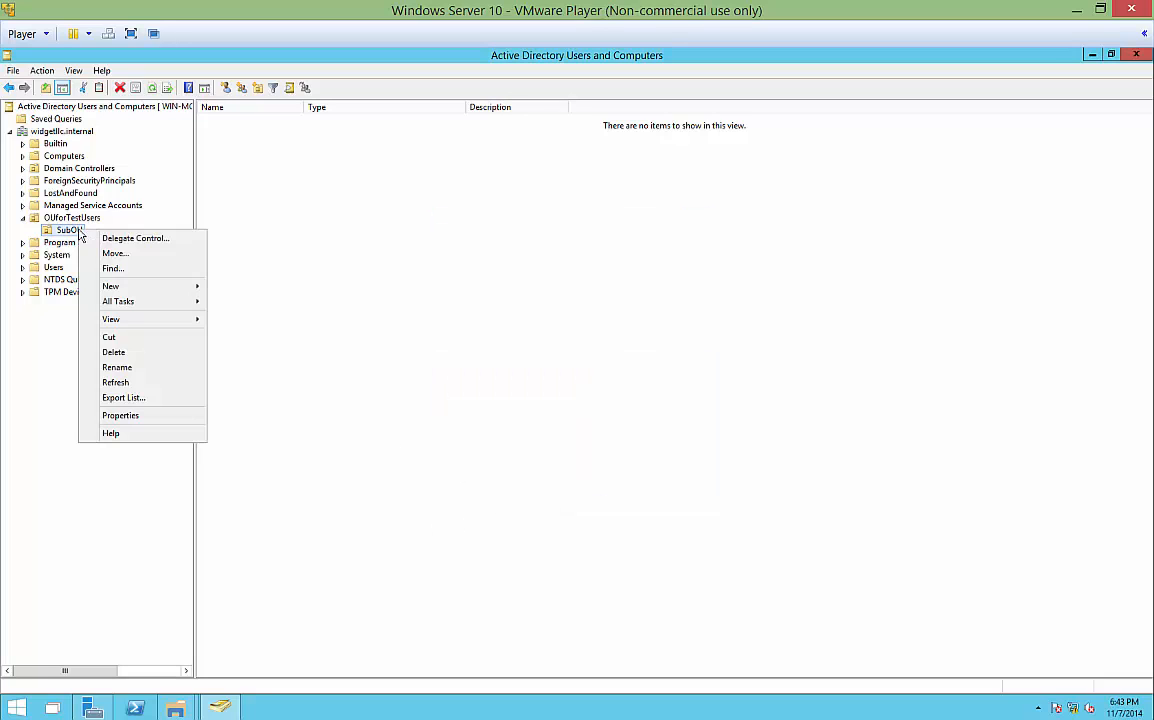
left_click(114, 352)
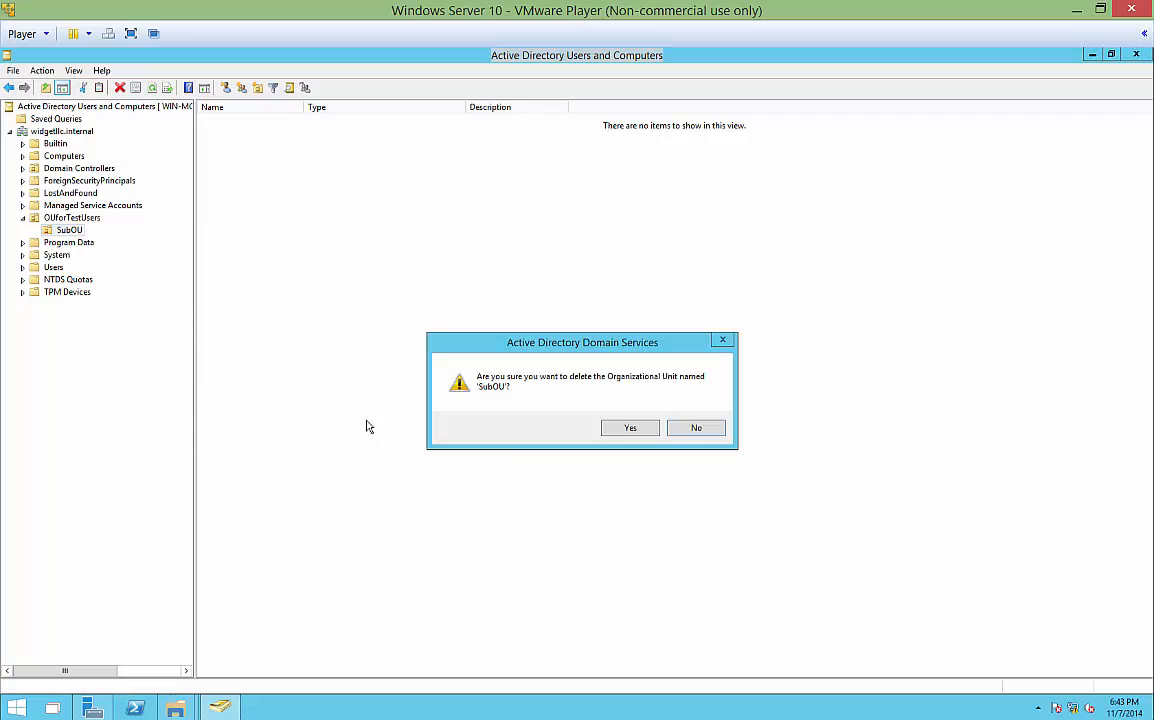
left_click(630, 428)
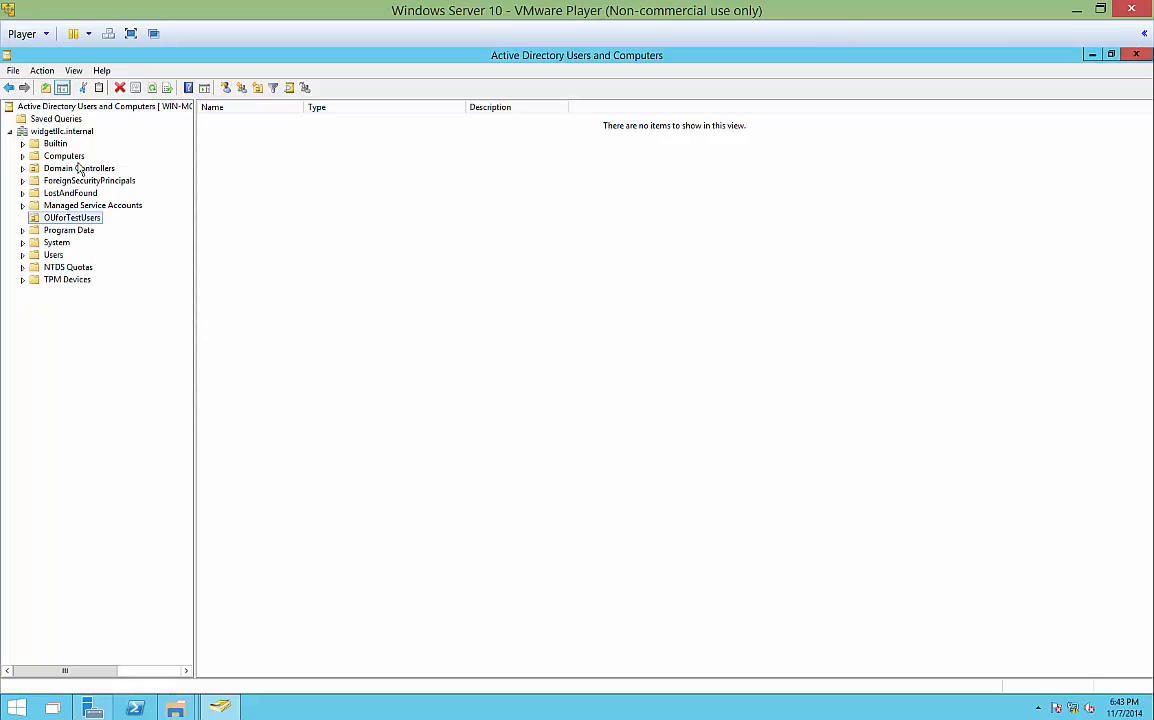